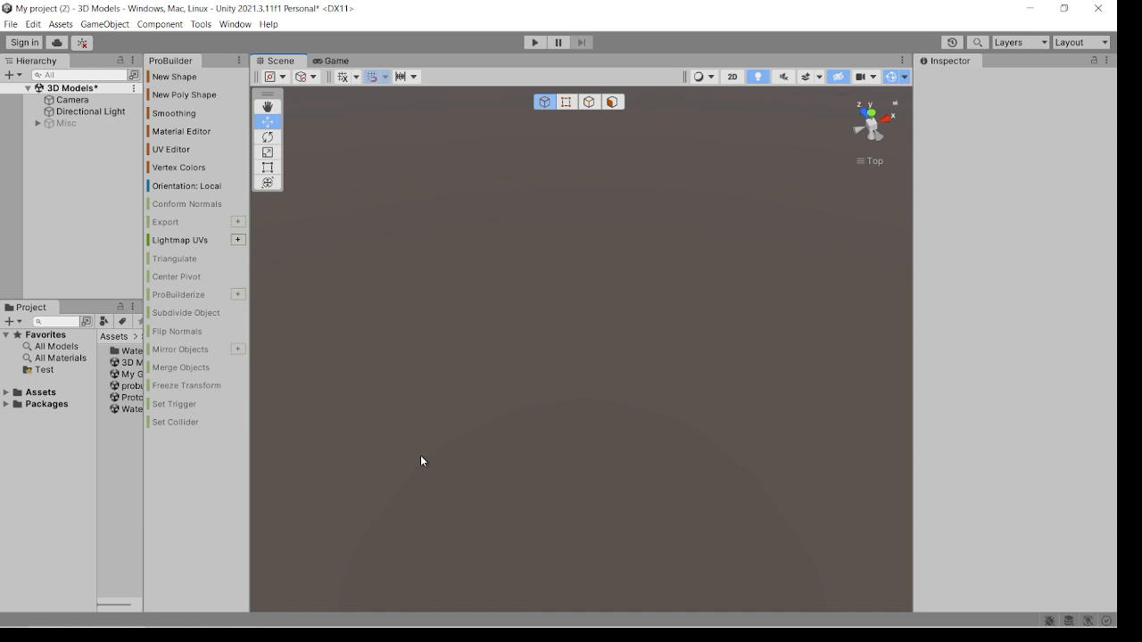
Create a new ProBuilder cube in the empty scene via New Shape.
click(414, 75)
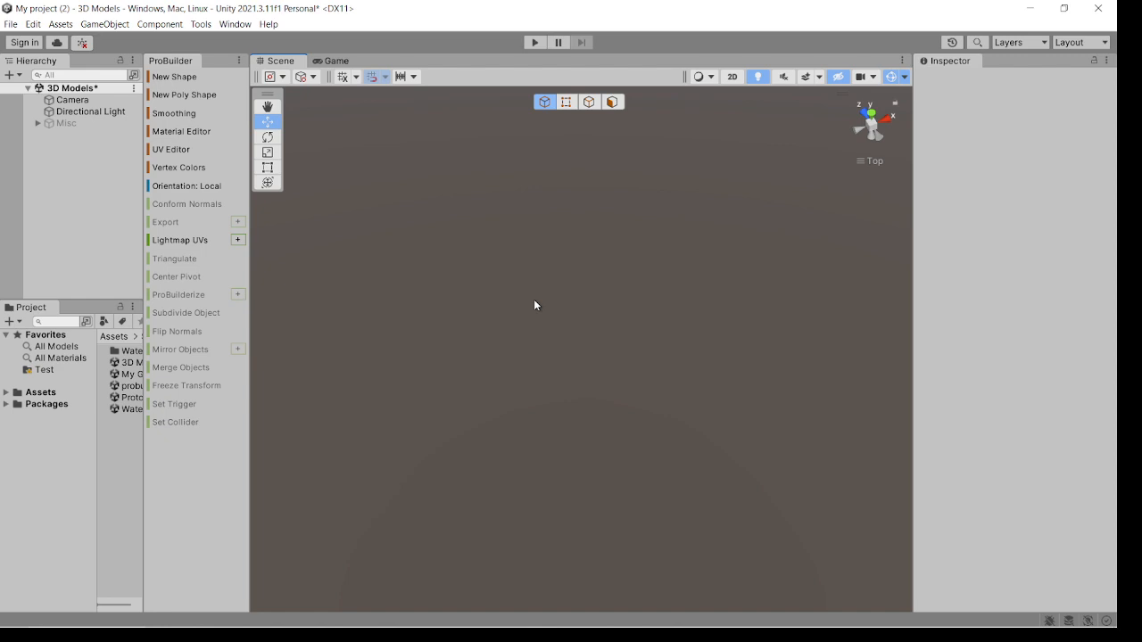
click(175, 77)
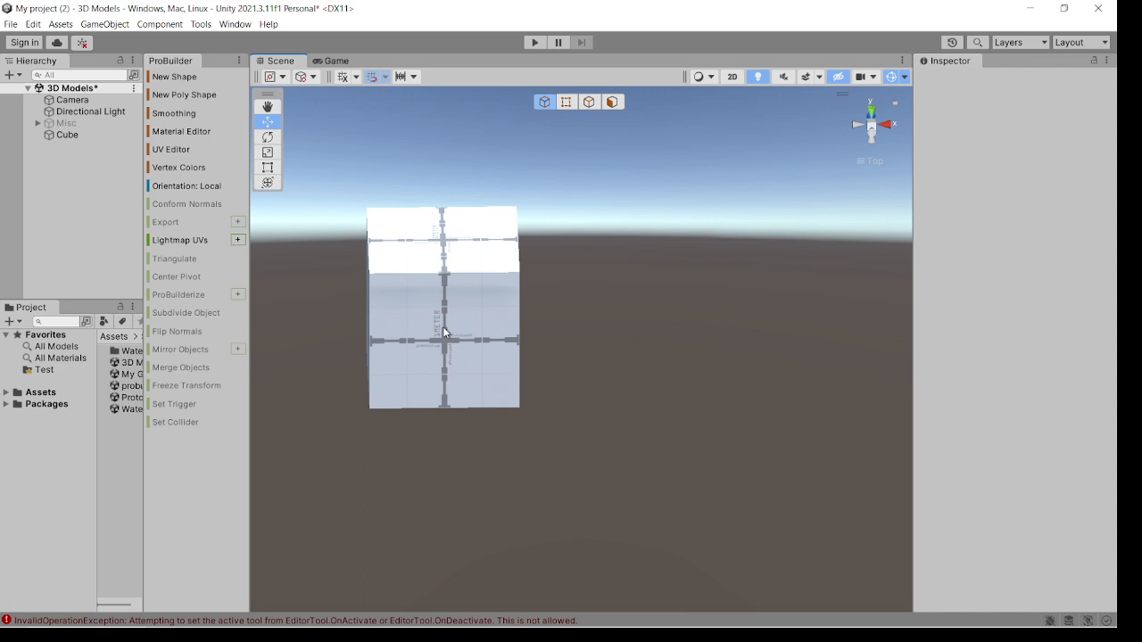
With snap increment 1, pull the cube's end face outward to double its length.
click(385, 75)
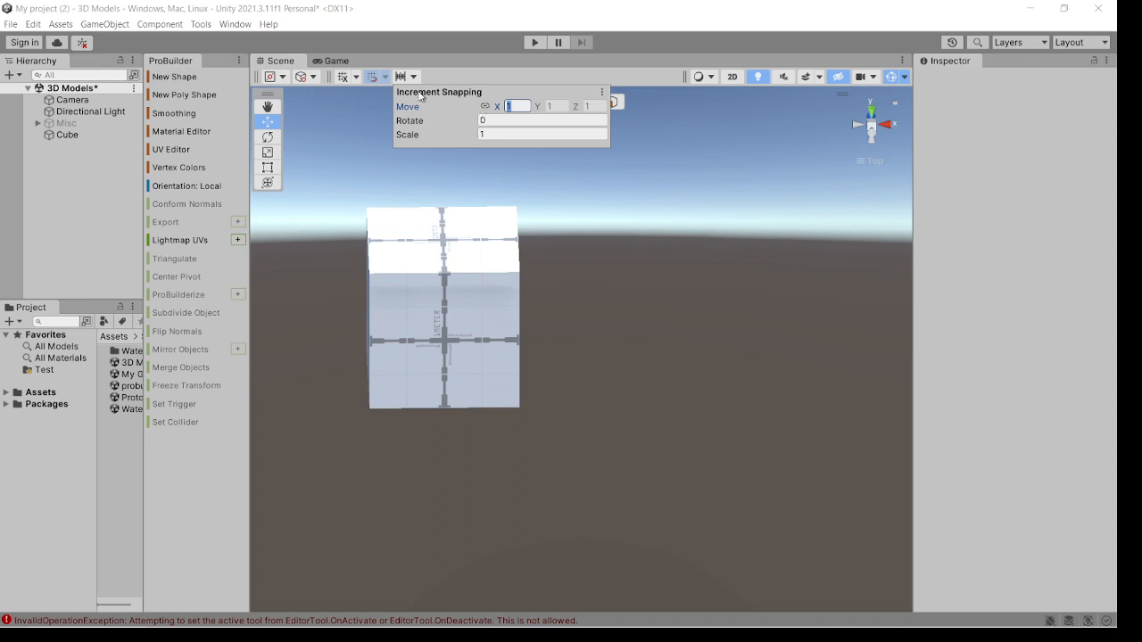
mouse_move(482, 150)
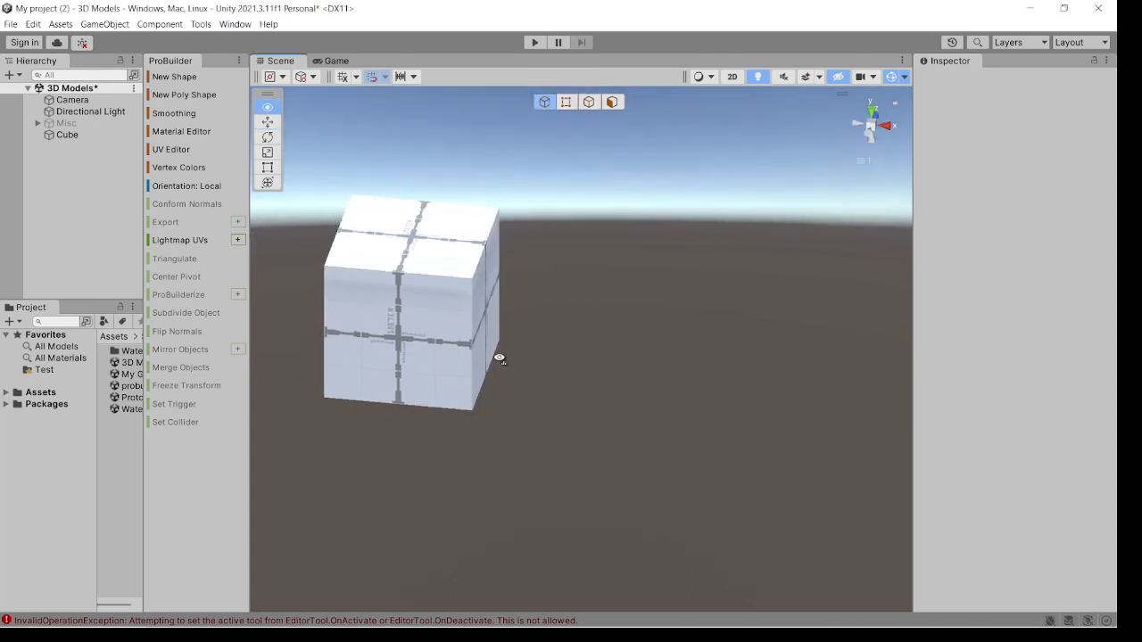
click(411, 303)
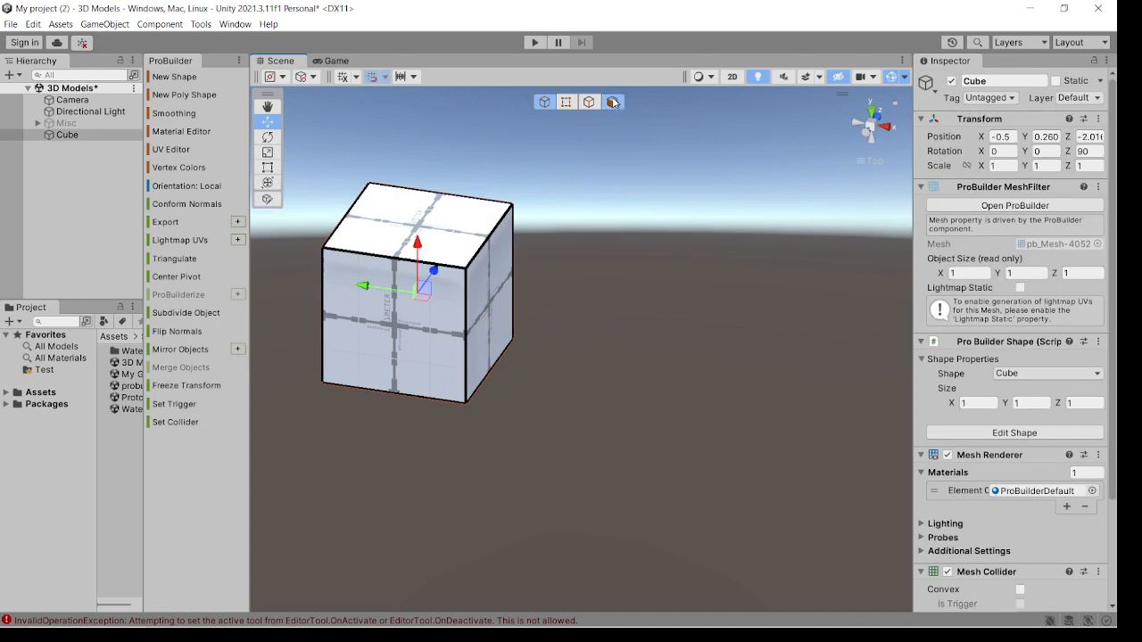
click(613, 100)
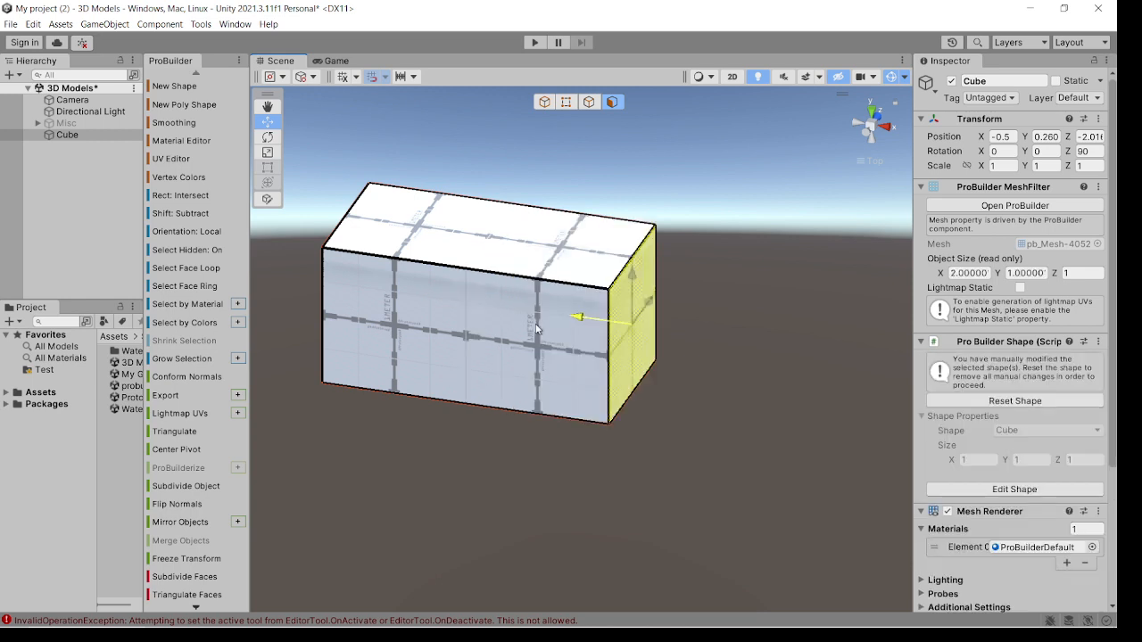
drag(535, 321, 496, 497)
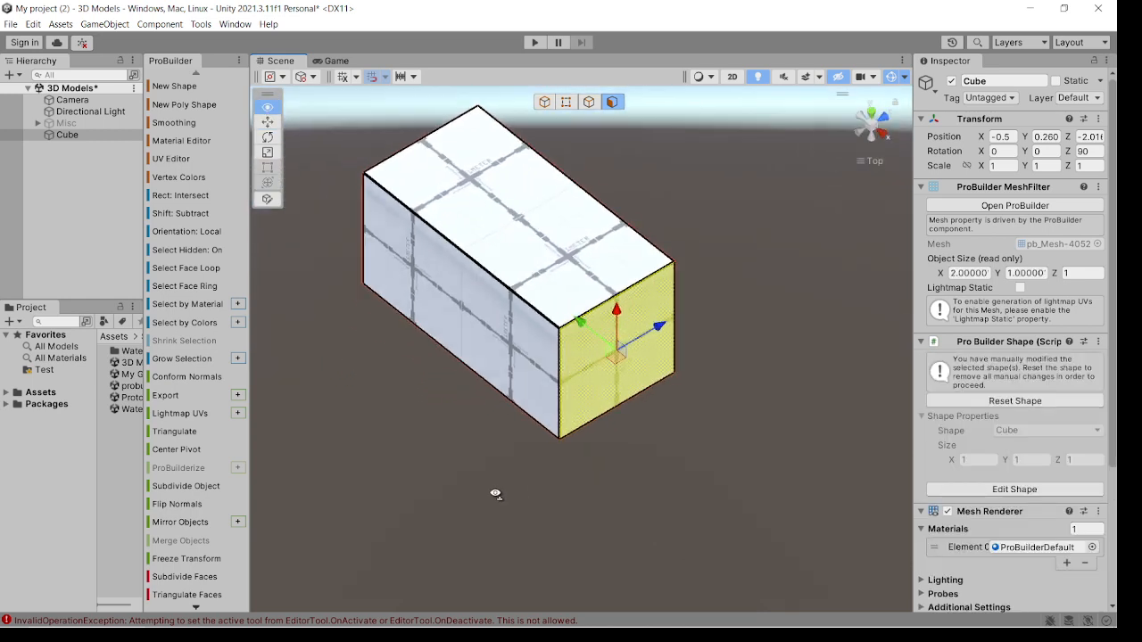
click(400, 75)
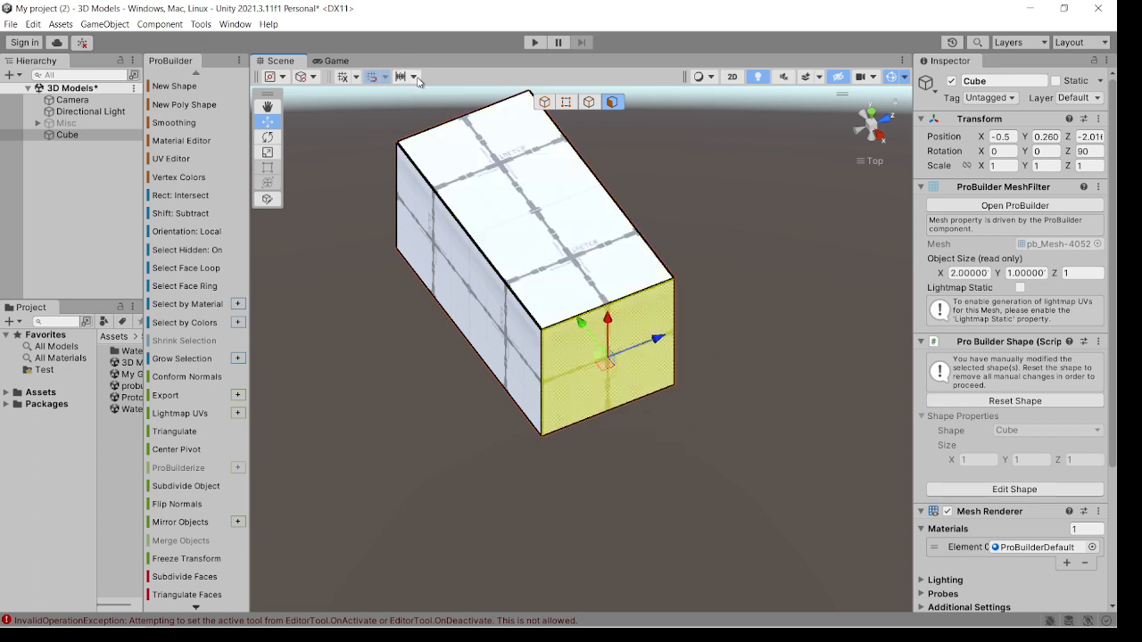
Scale the box's top face down slightly to leave a narrow inset rim.
click(414, 77)
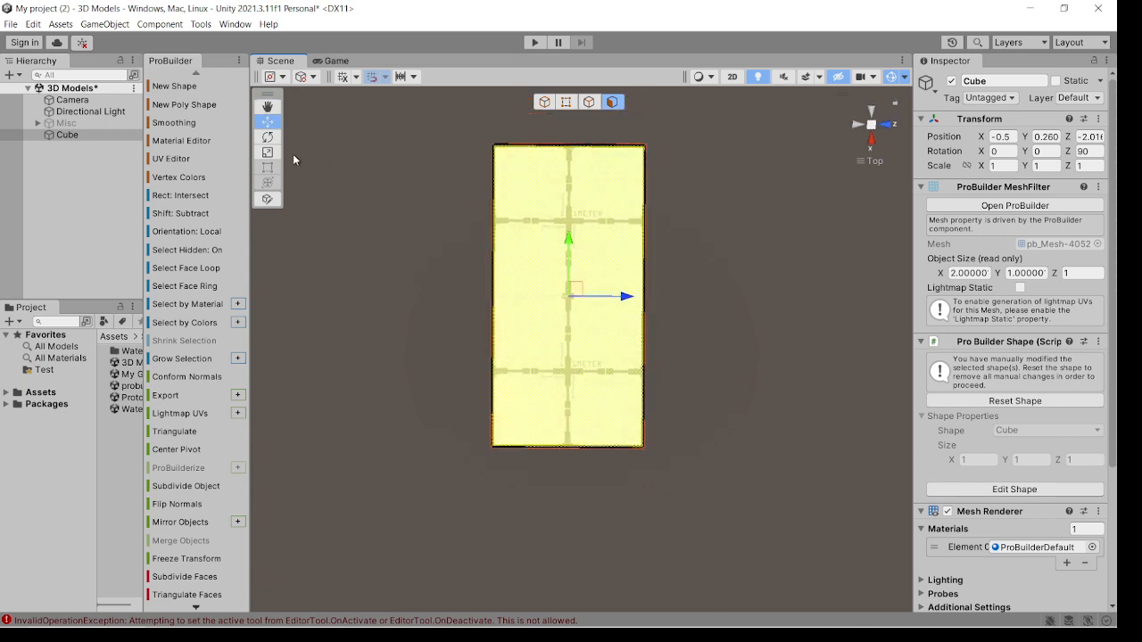
mouse_move(424, 303)
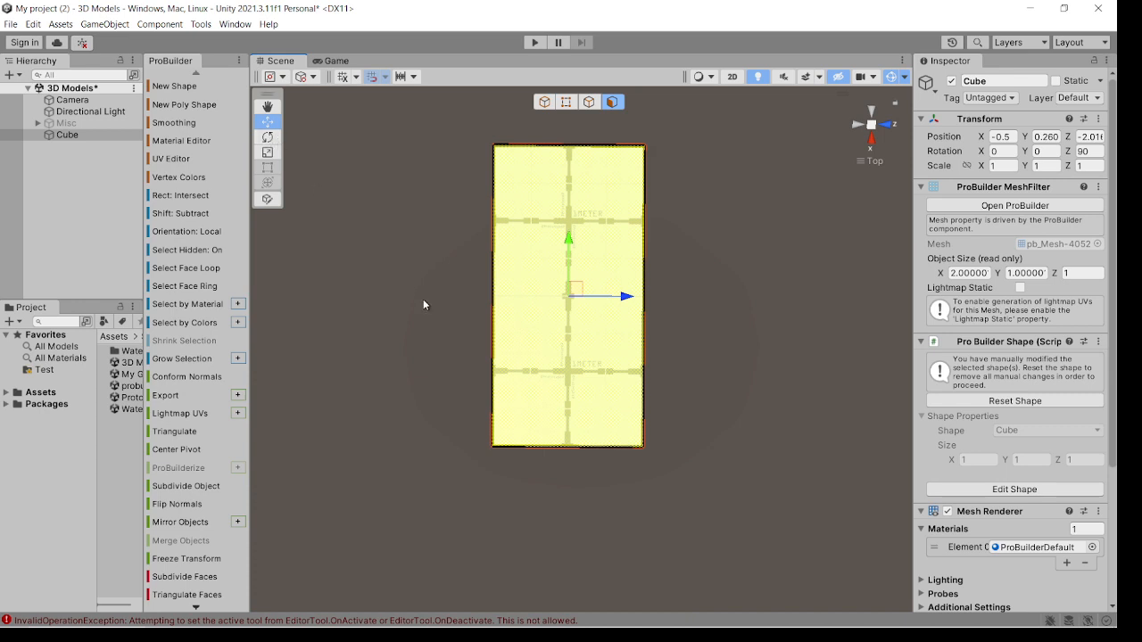
mouse_move(268, 154)
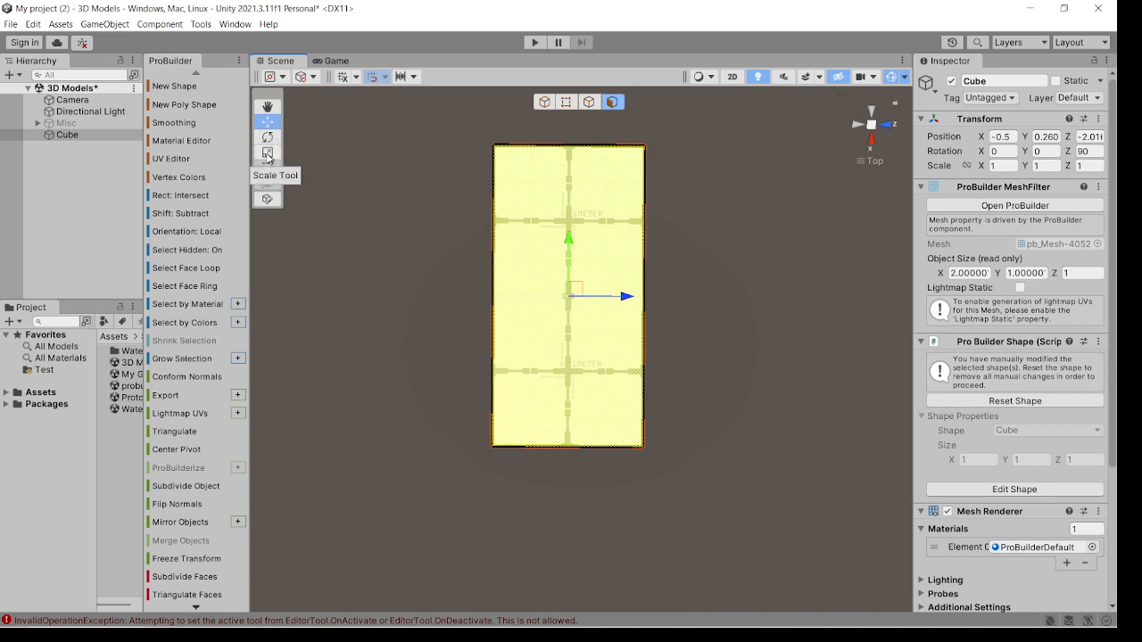
click(268, 154)
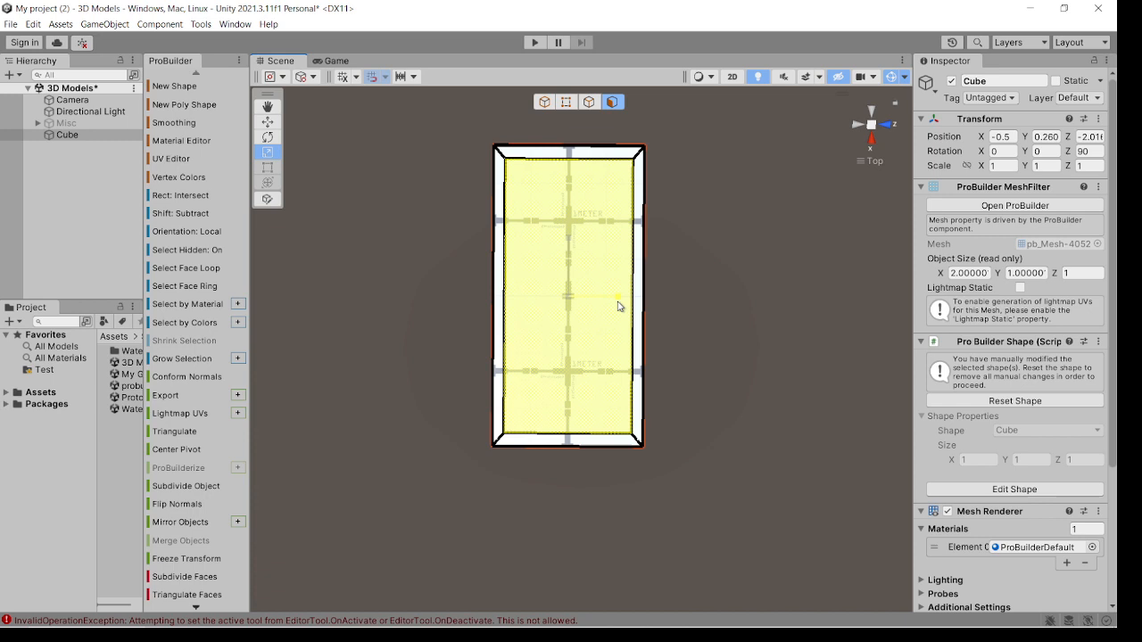
drag(616, 304, 724, 243)
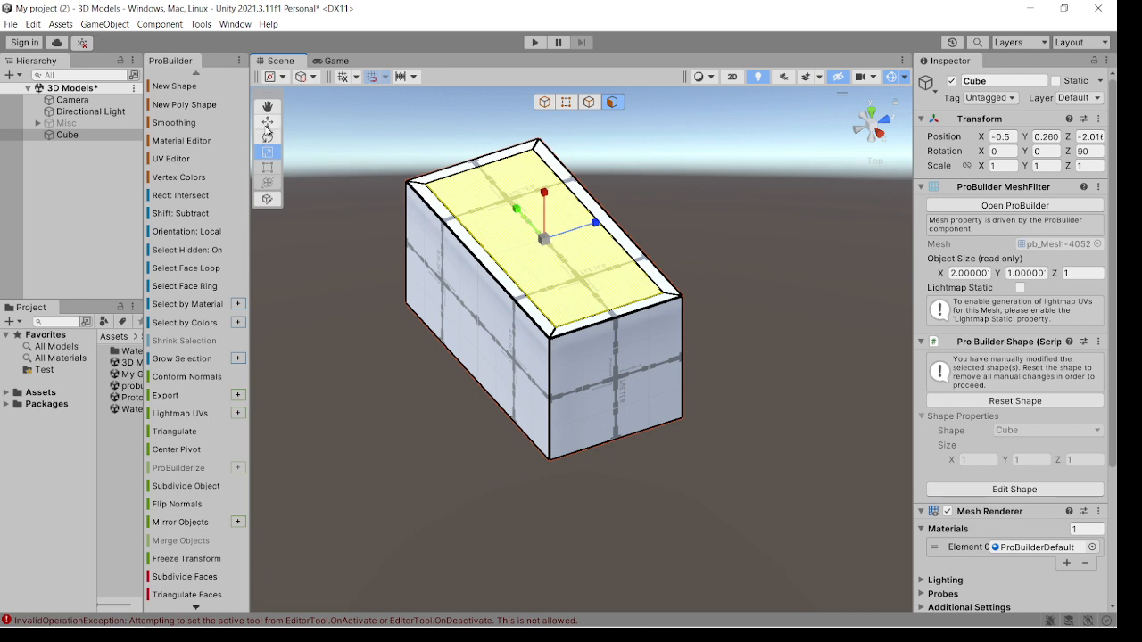
Extrude the inset top face downward to hollow the box, then select an end wall's outer face.
click(267, 122)
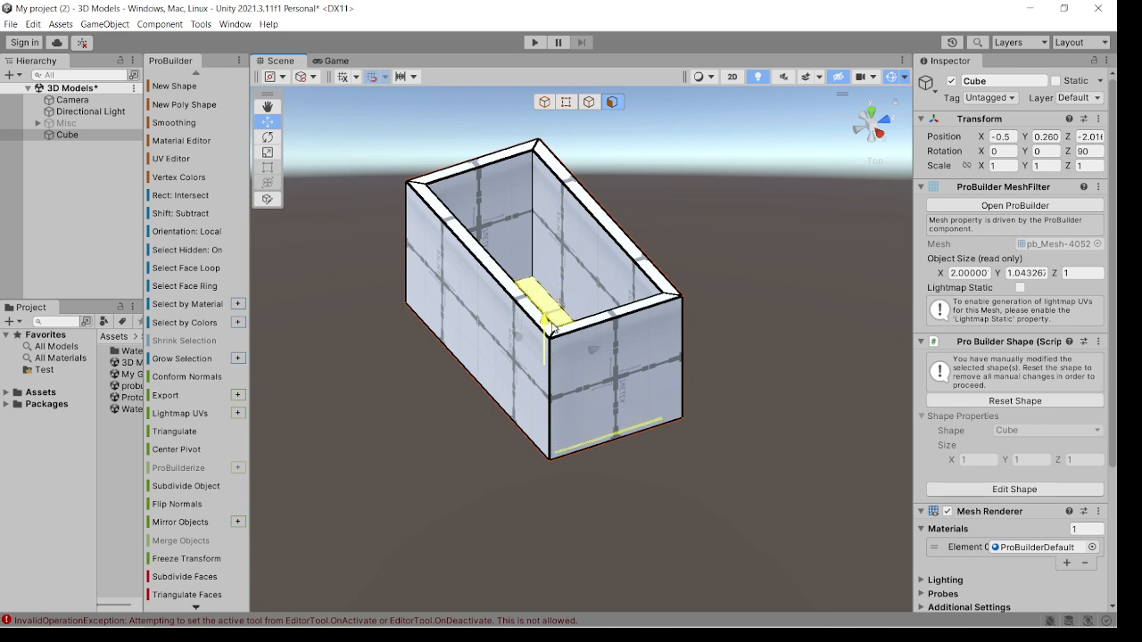
click(633, 366)
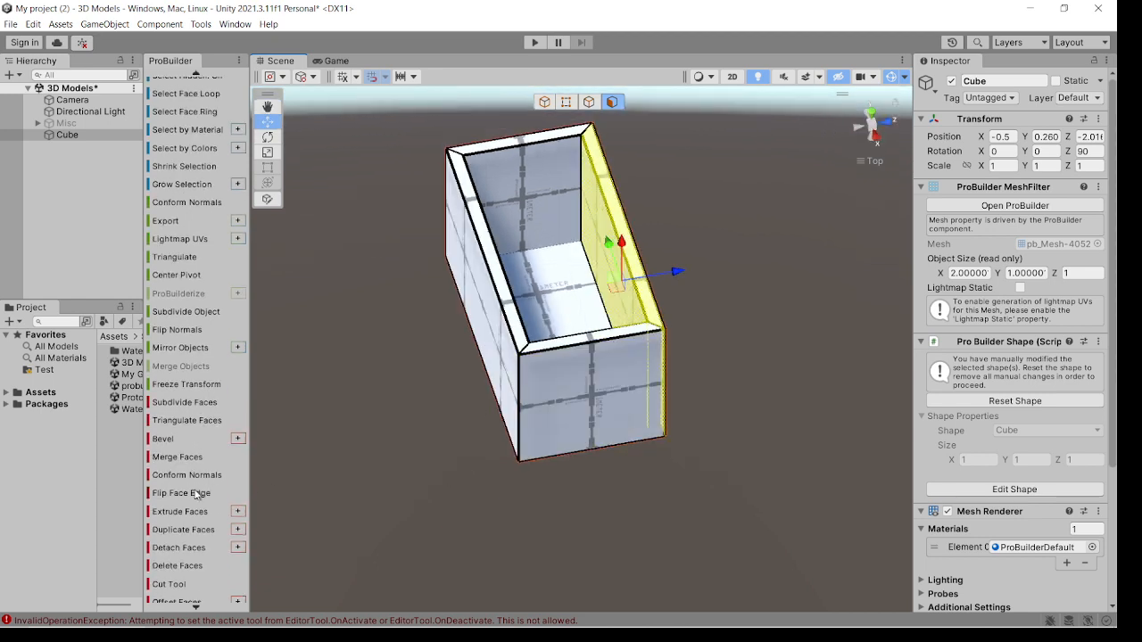
scroll(down, 3)
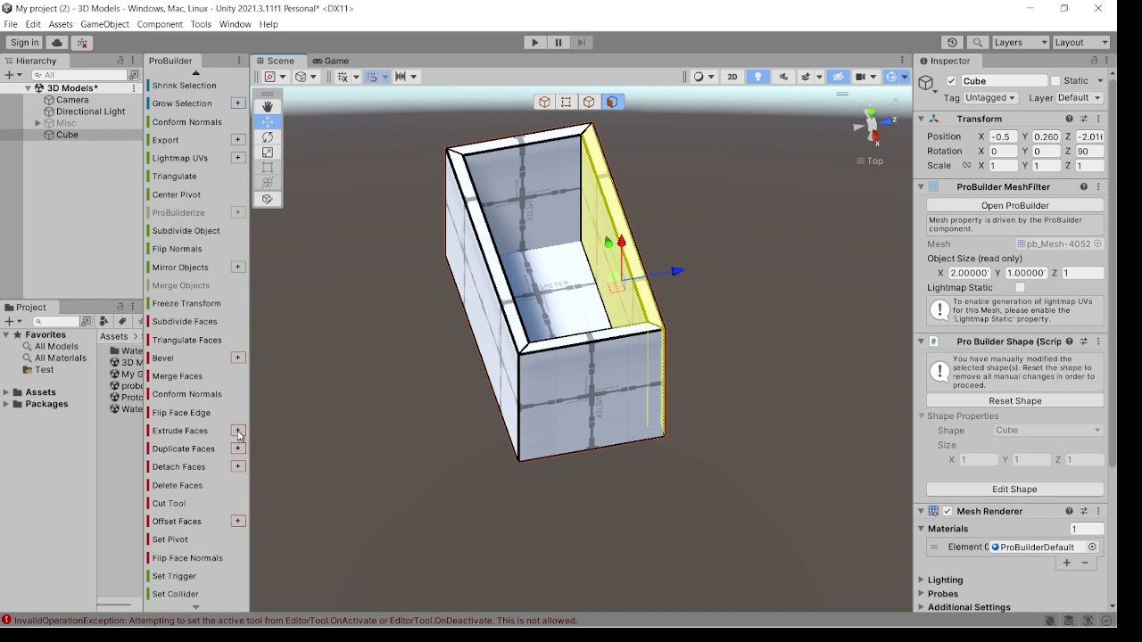
Detach the selected left face as a separate GameObject using Detach Faces.
click(237, 431)
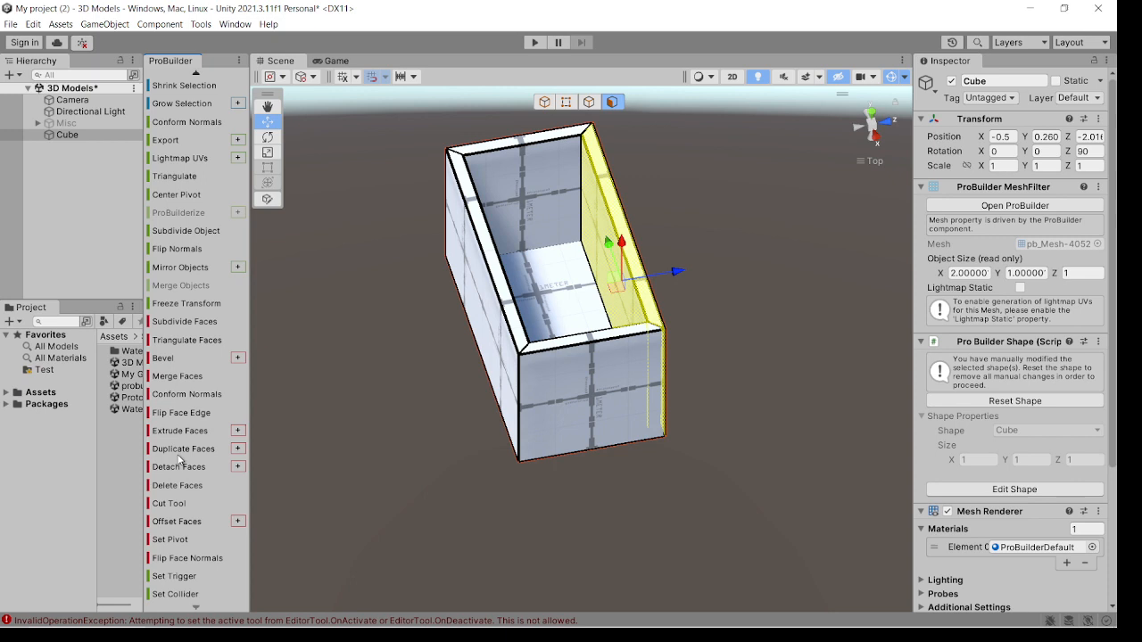
mouse_move(193, 457)
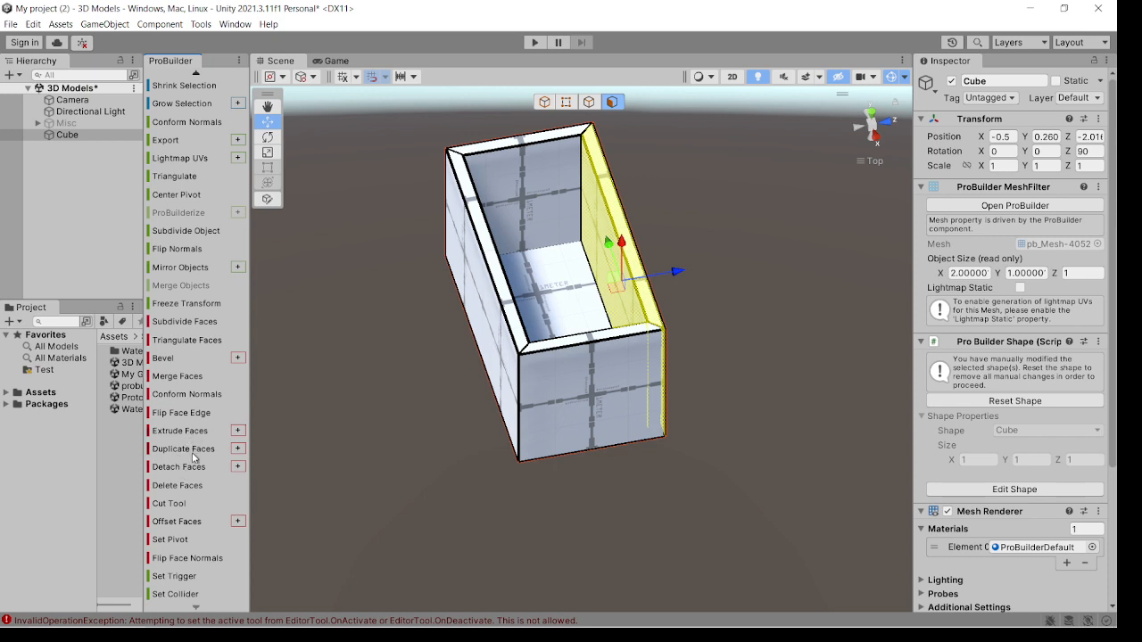
click(237, 468)
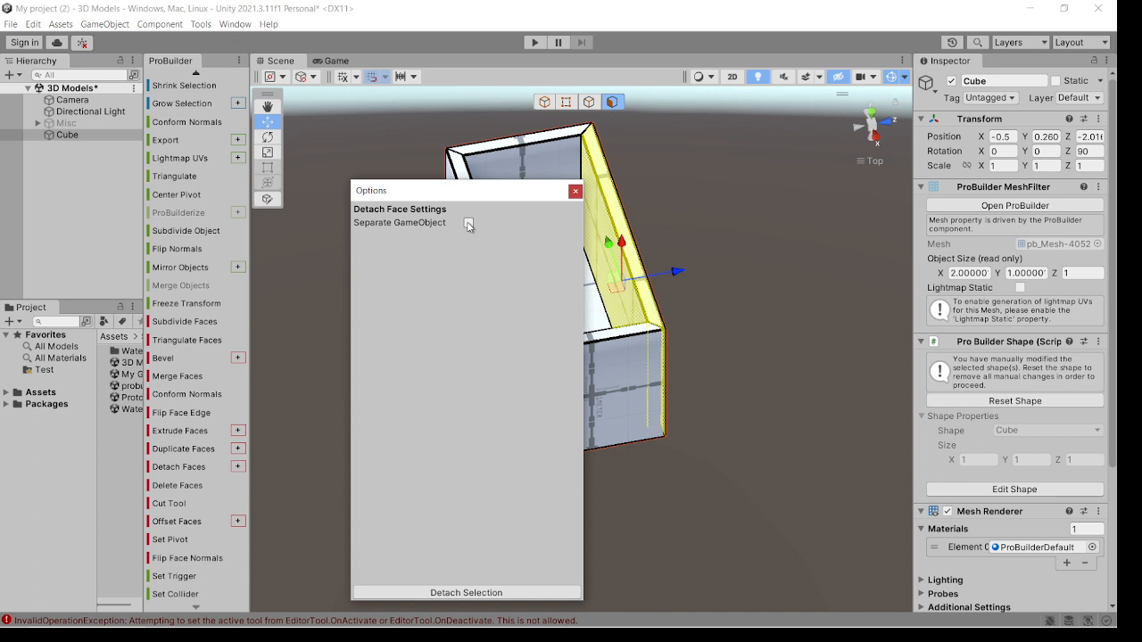
click(468, 221)
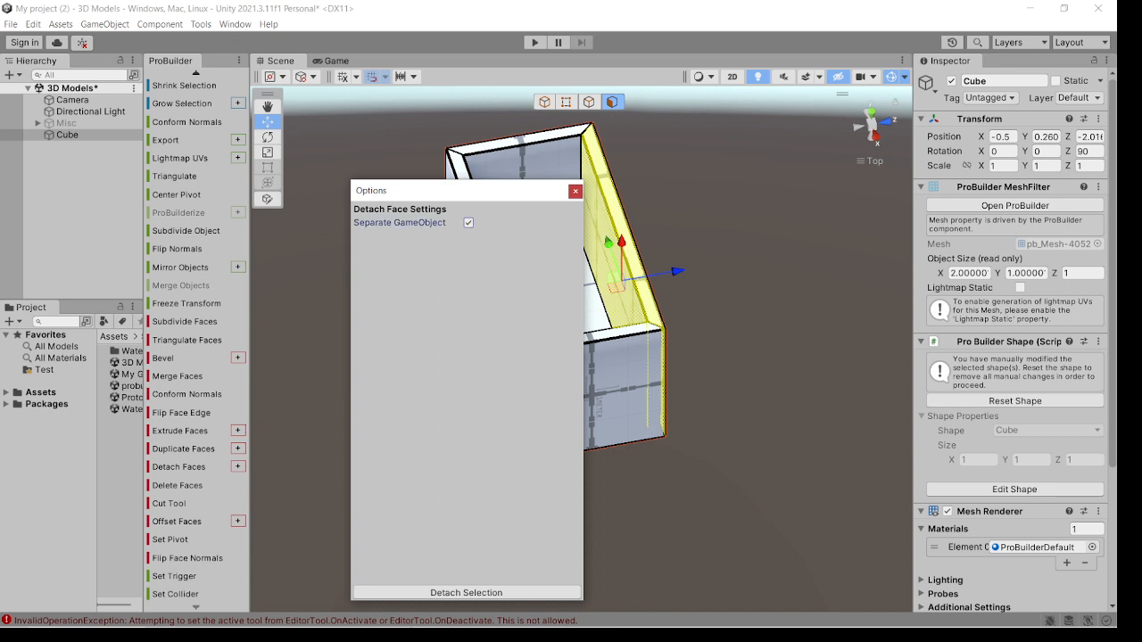
click(624, 401)
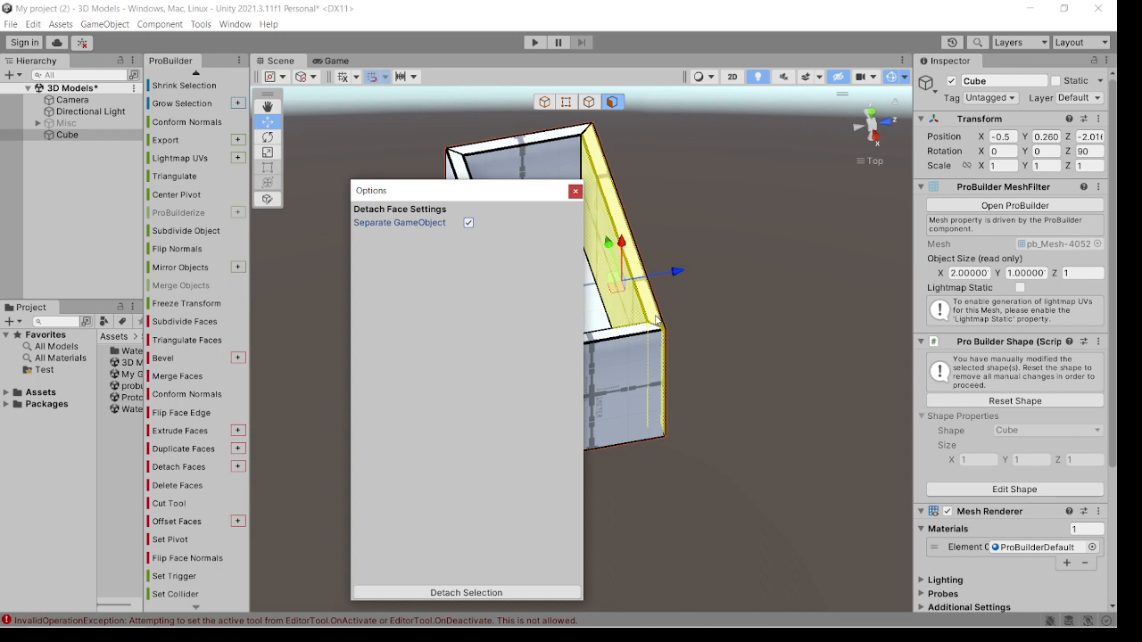
mouse_move(689, 314)
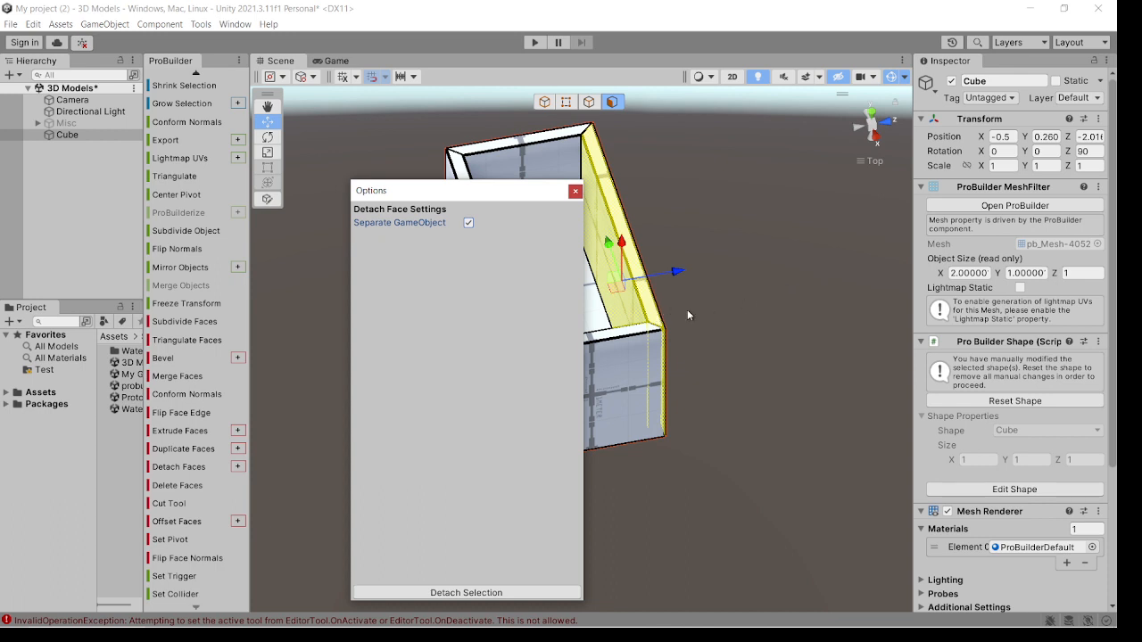
click(466, 592)
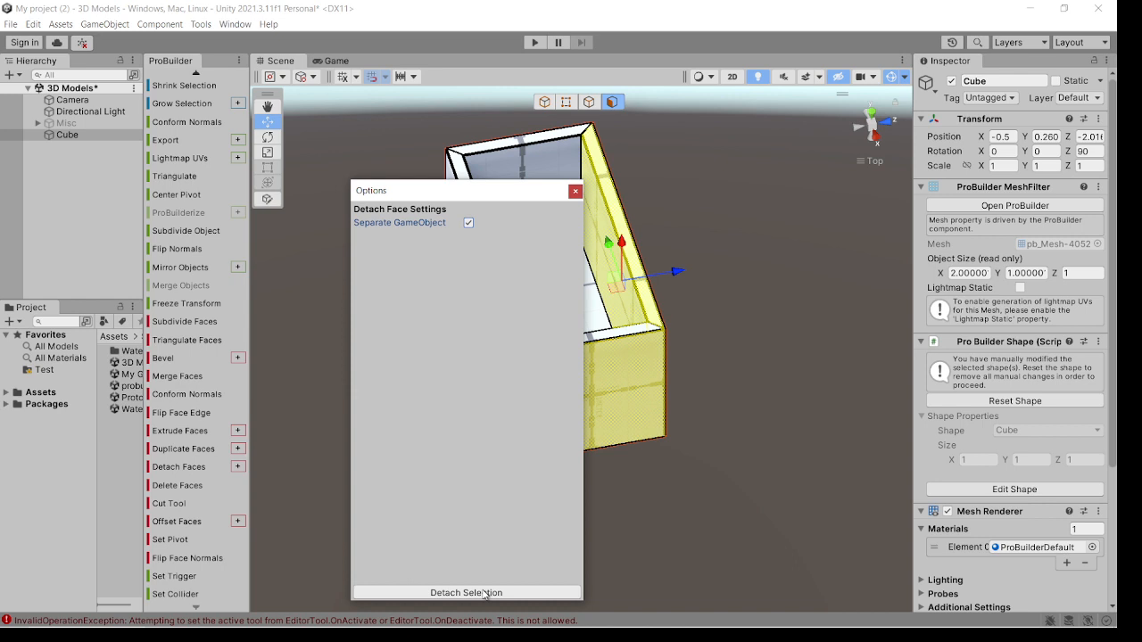
click(465, 592)
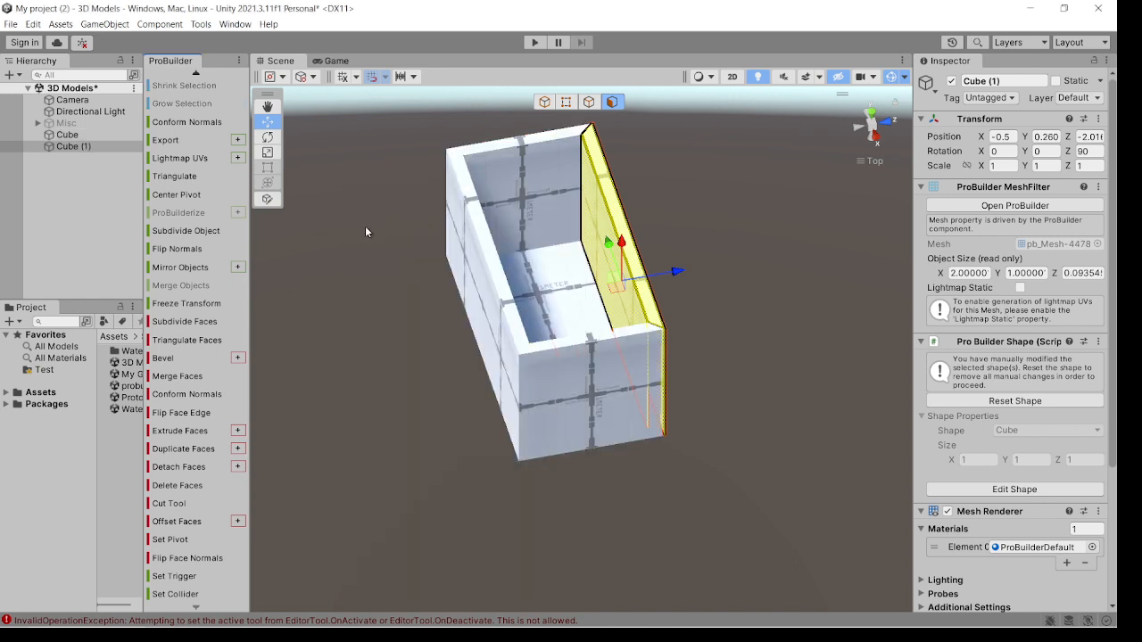
Pull the detached wall away from the box with the Move gizmo.
click(400, 75)
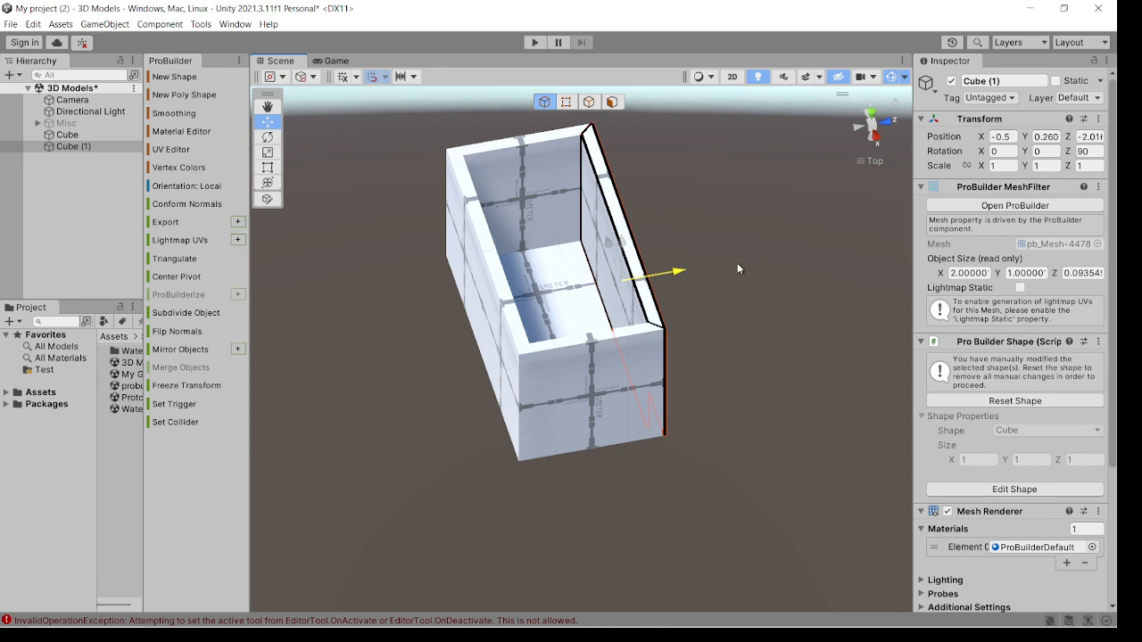
drag(678, 271, 821, 246)
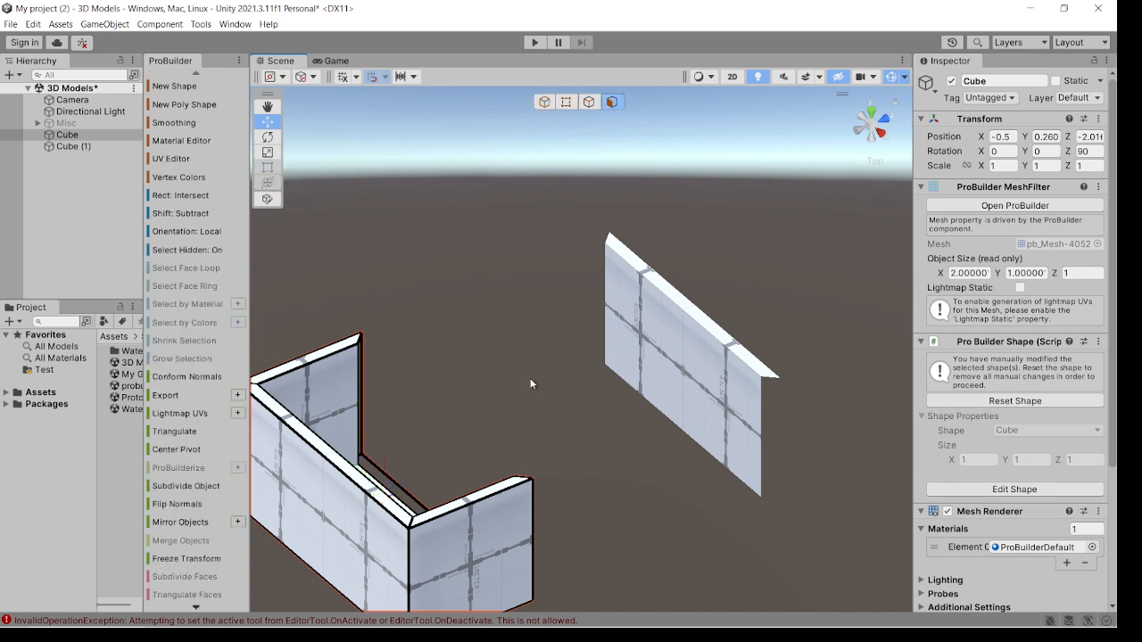
Subdivide the detached wall and select its door-sized lower-middle face.
click(468, 545)
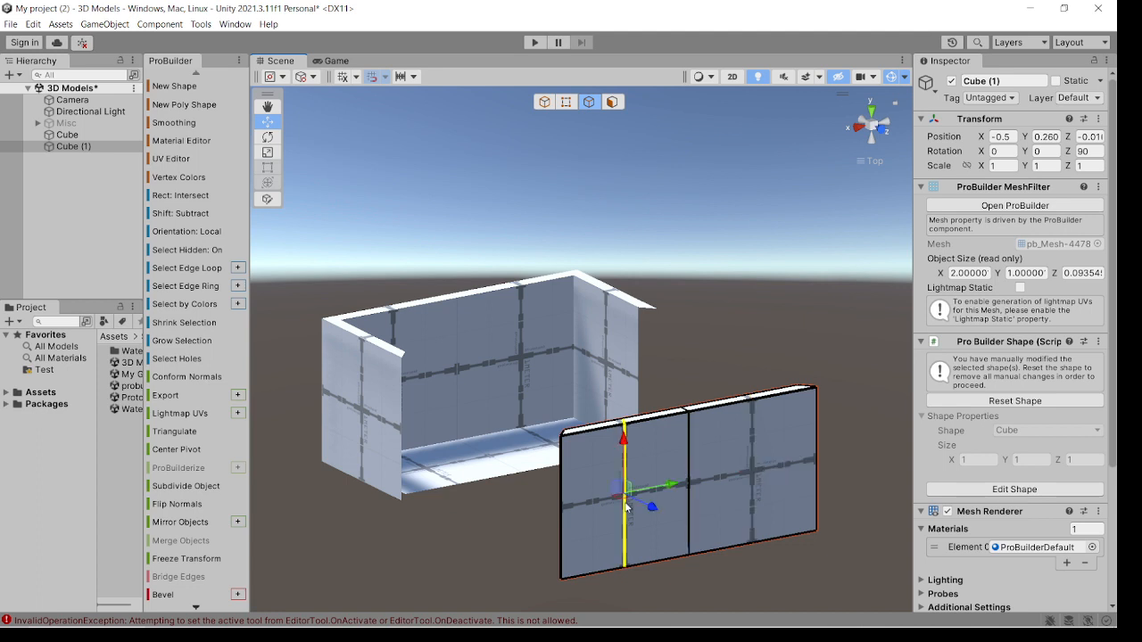
click(400, 75)
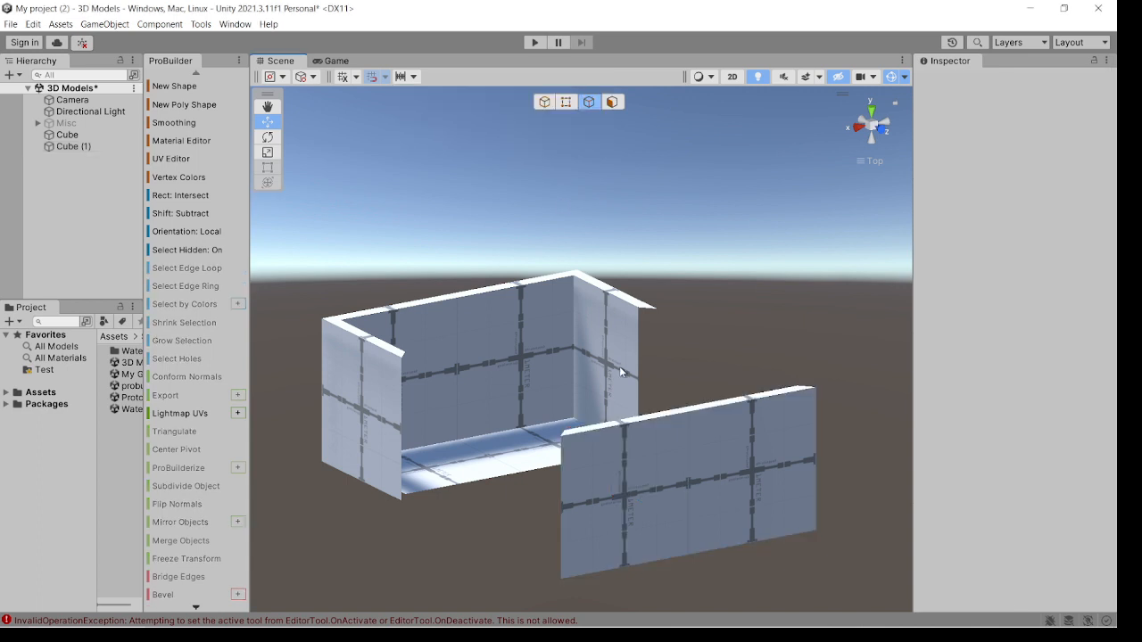
drag(621, 373, 643, 445)
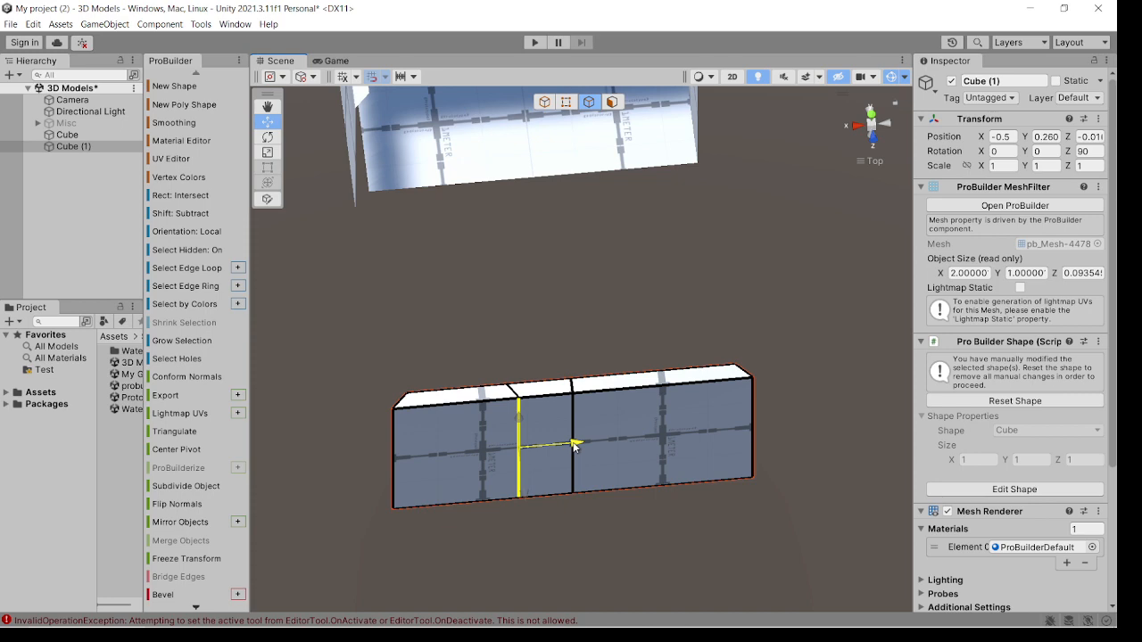
click(268, 122)
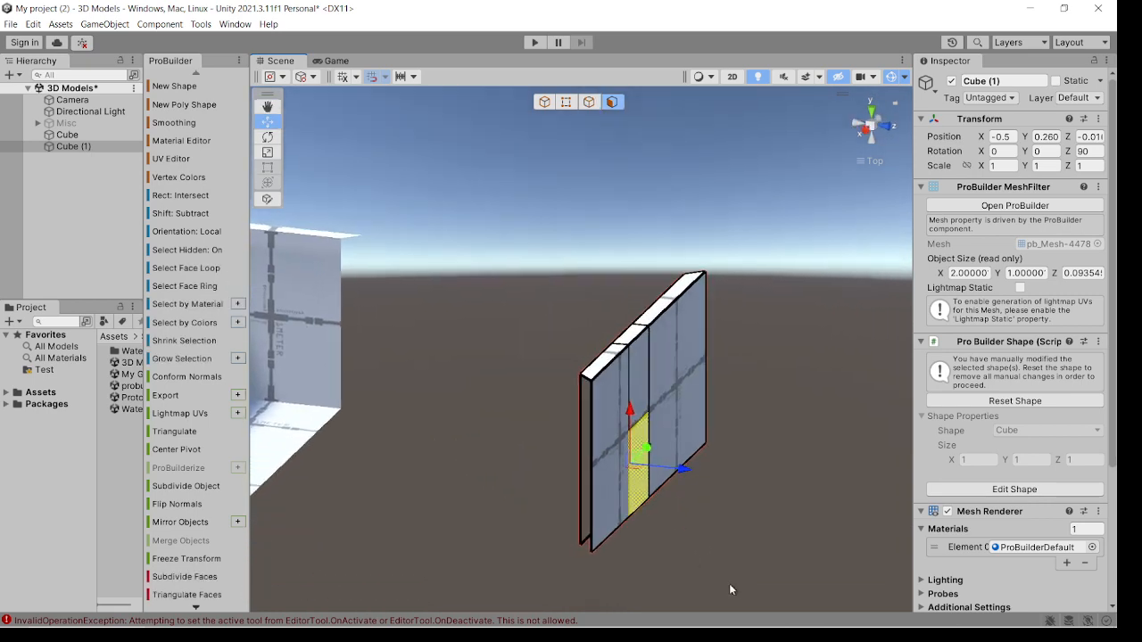
Delete the door face and rename the objects House and Left Wall.
drag(625, 402, 536, 464)
text(Left Wall)
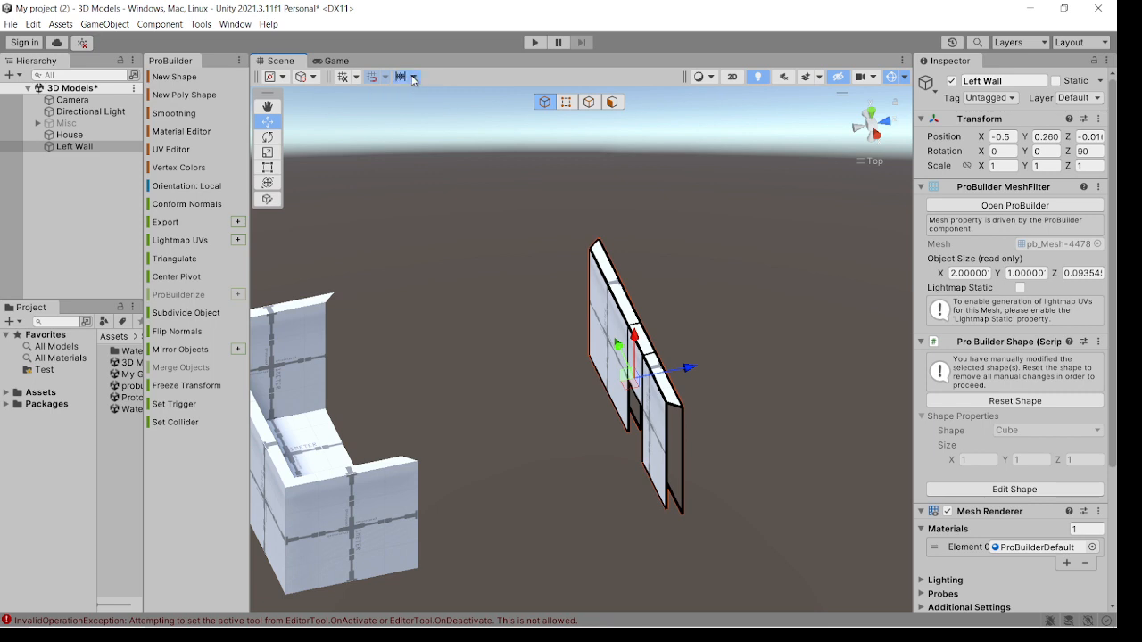
Slide the Left Wall along its axis toward the House's open side and check alignment.
click(414, 75)
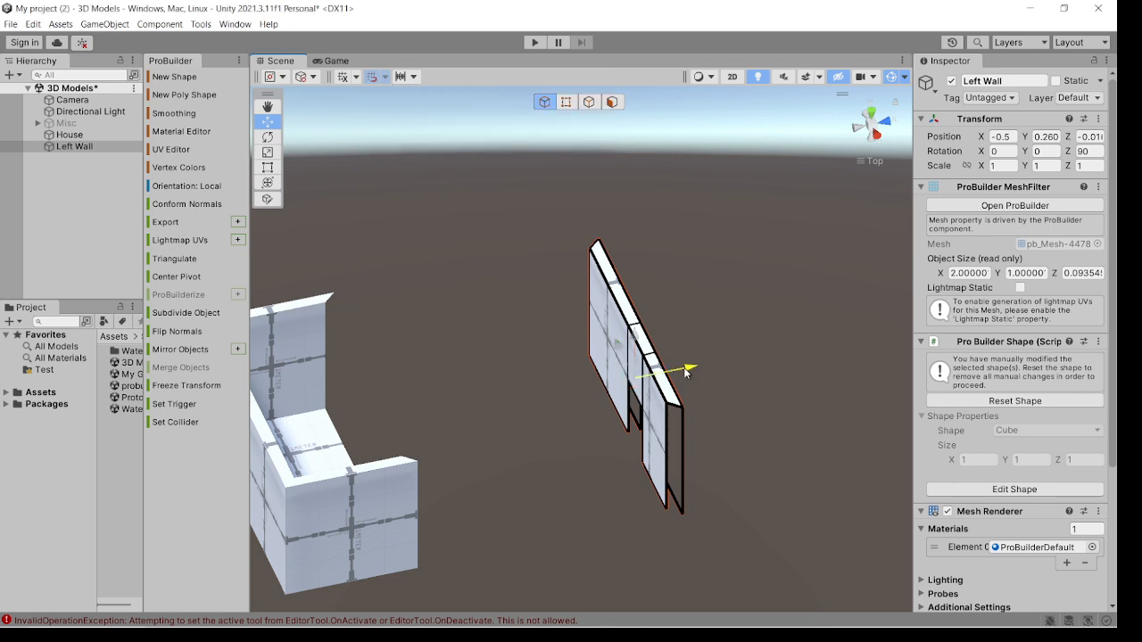
drag(688, 369, 557, 392)
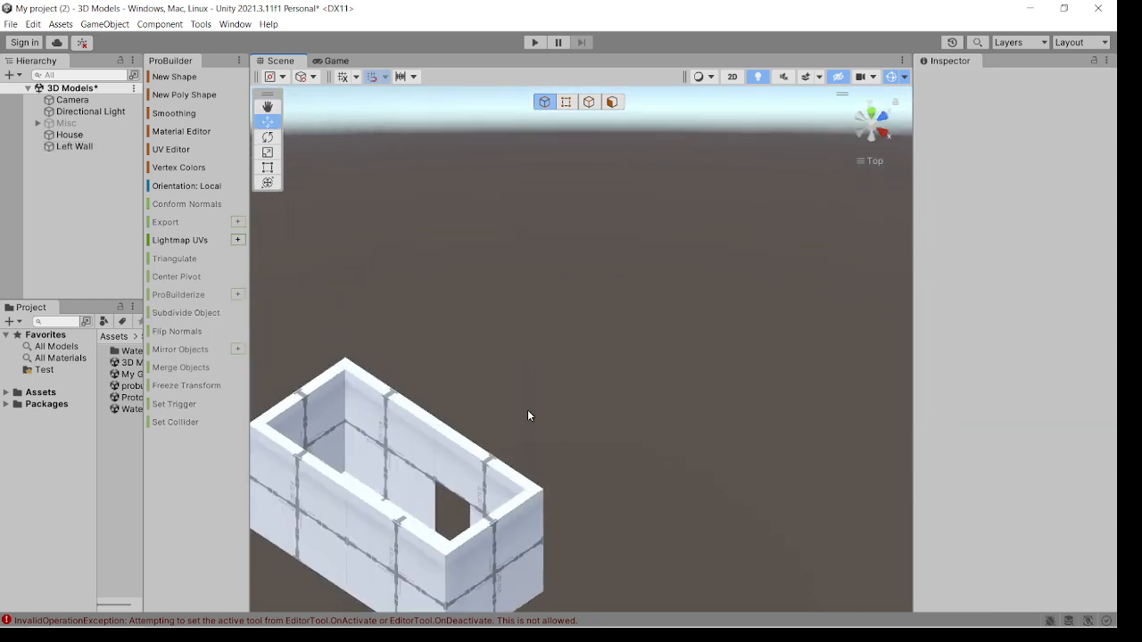
drag(528, 414, 538, 421)
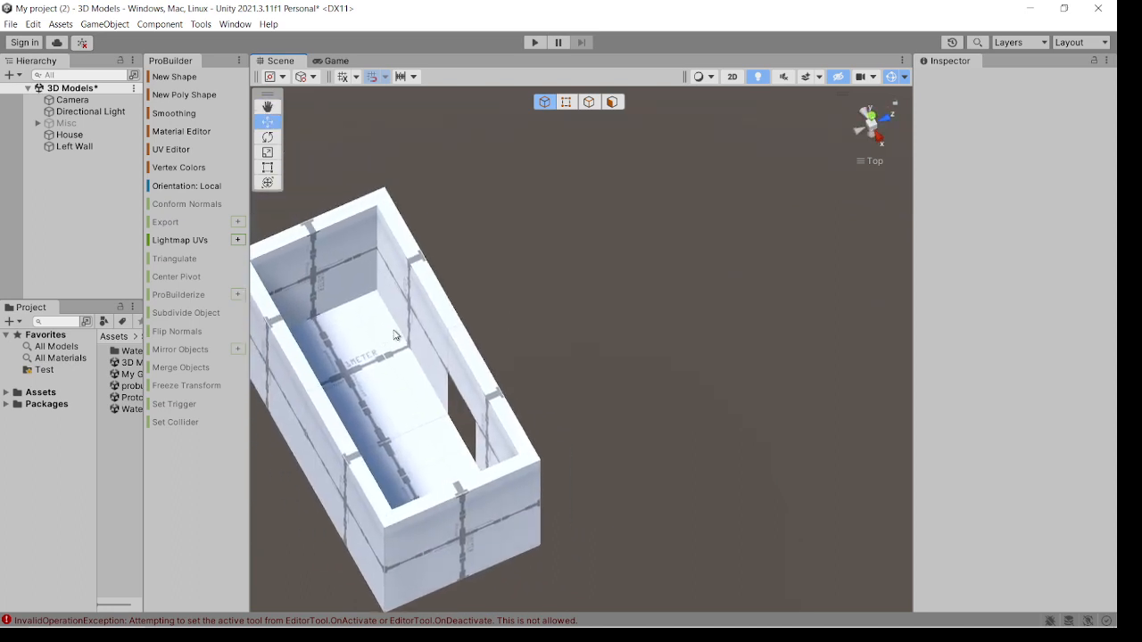
mouse_move(544, 471)
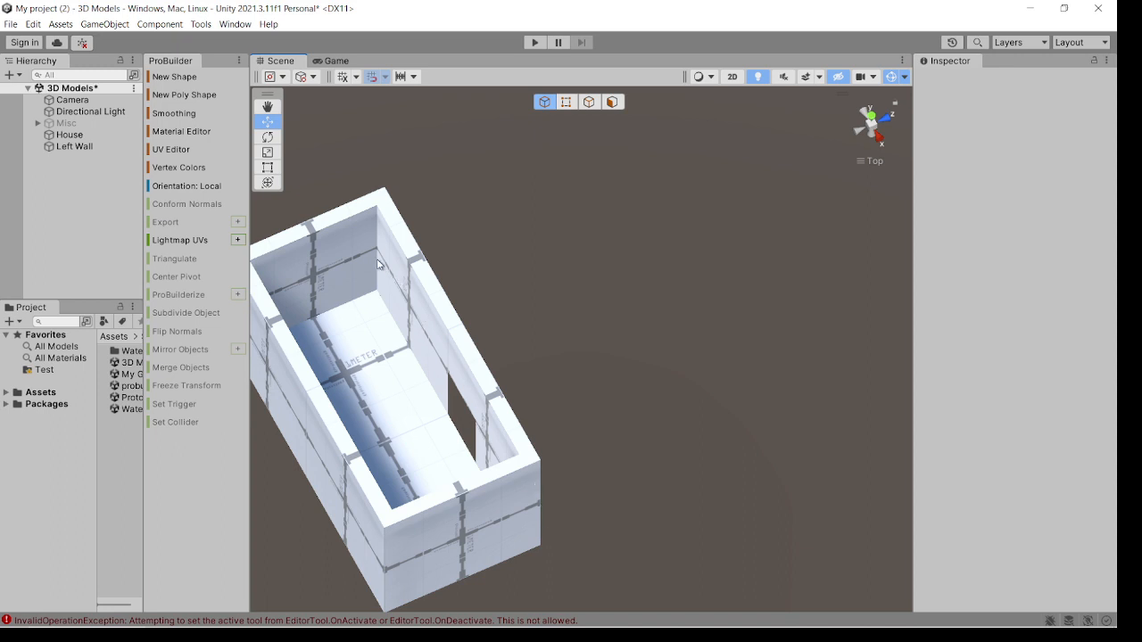
mouse_move(617, 348)
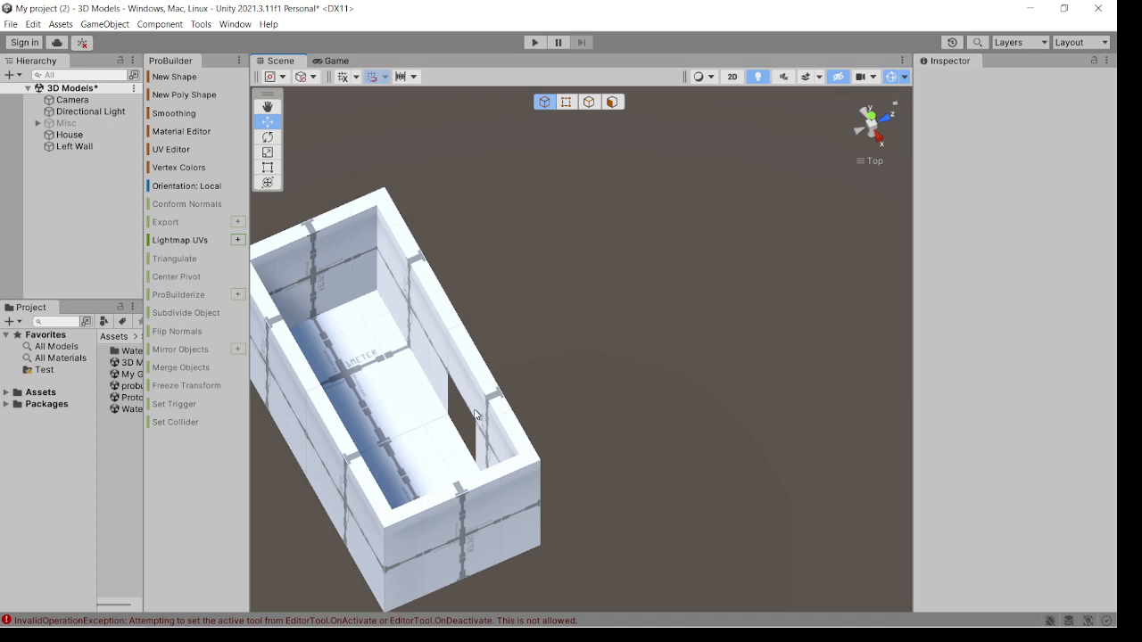
drag(475, 414, 596, 357)
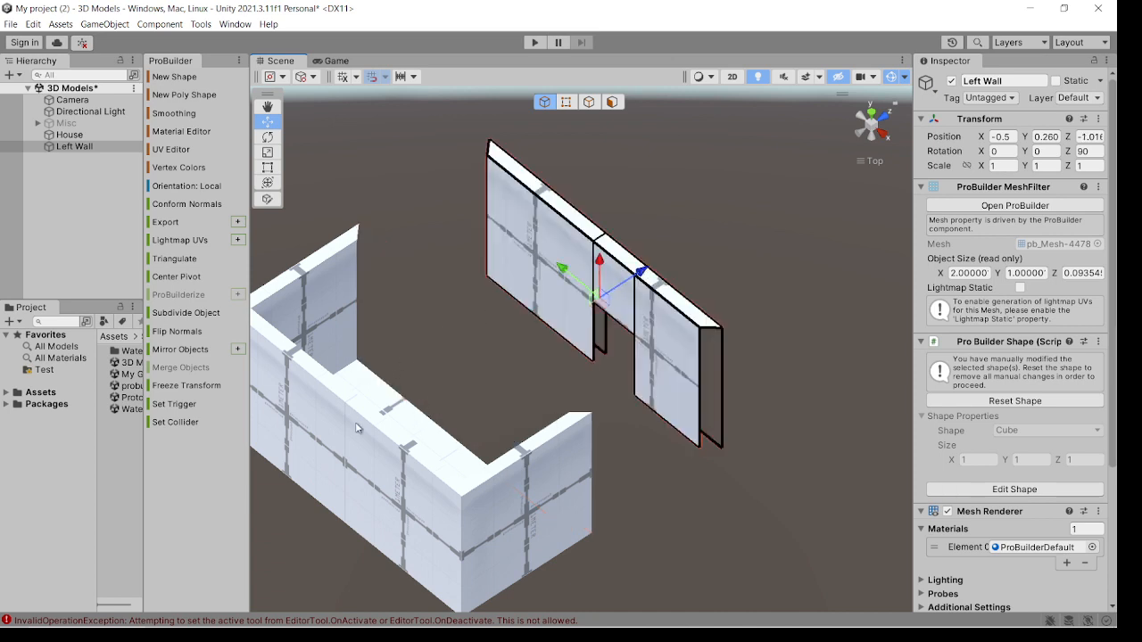
Snap the Left Wall against the House edges with vertex snapping and verify the closed room.
click(70, 134)
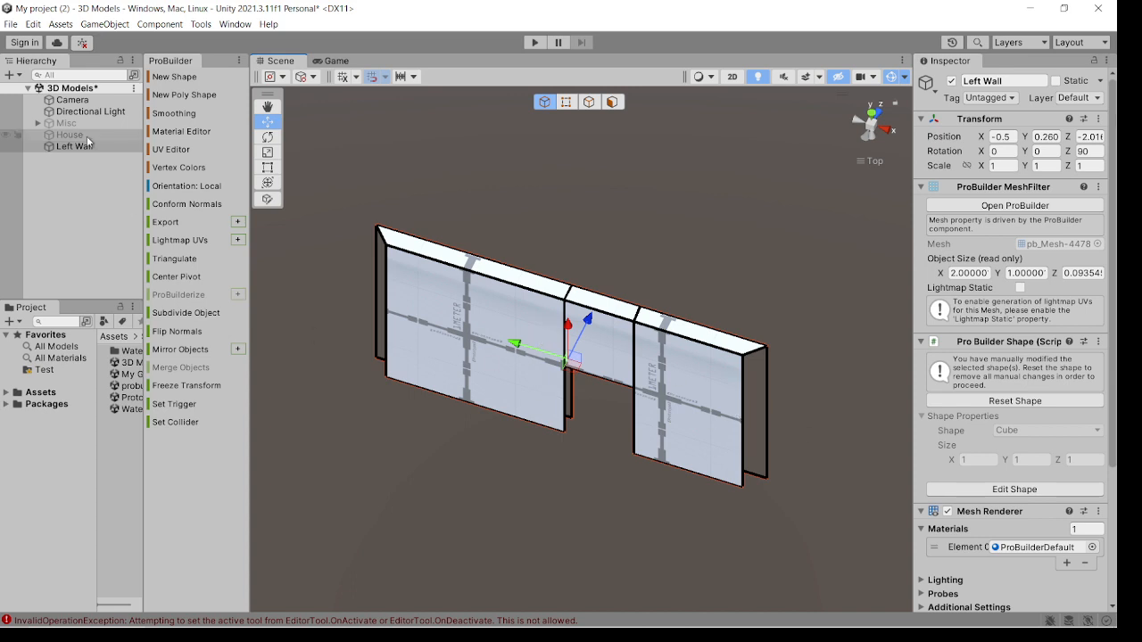
click(70, 136)
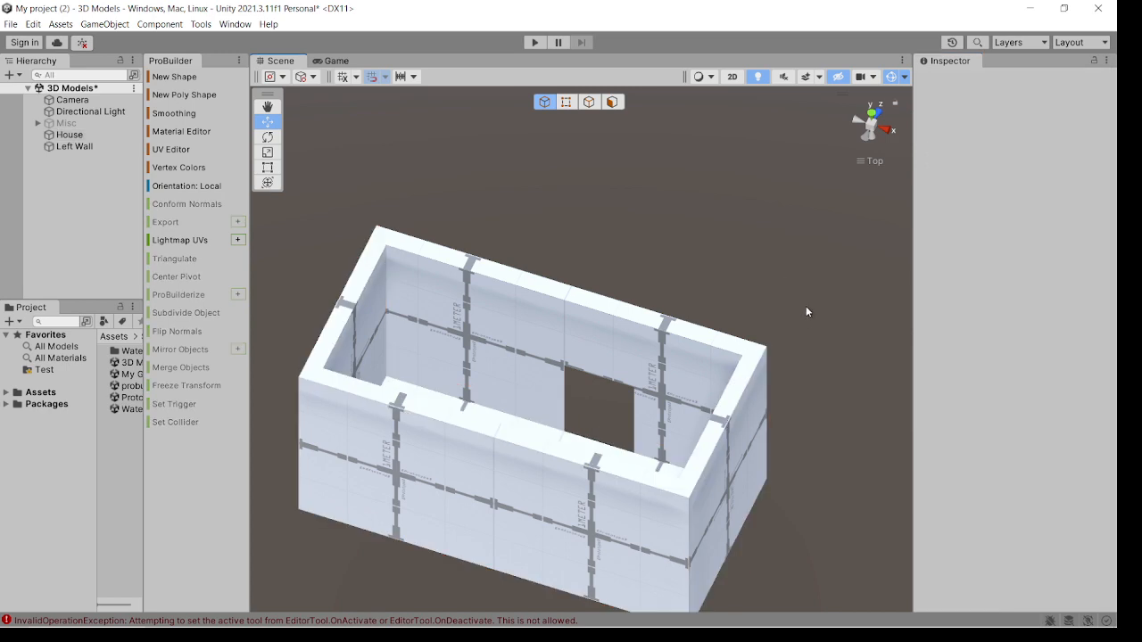
drag(807, 311, 685, 334)
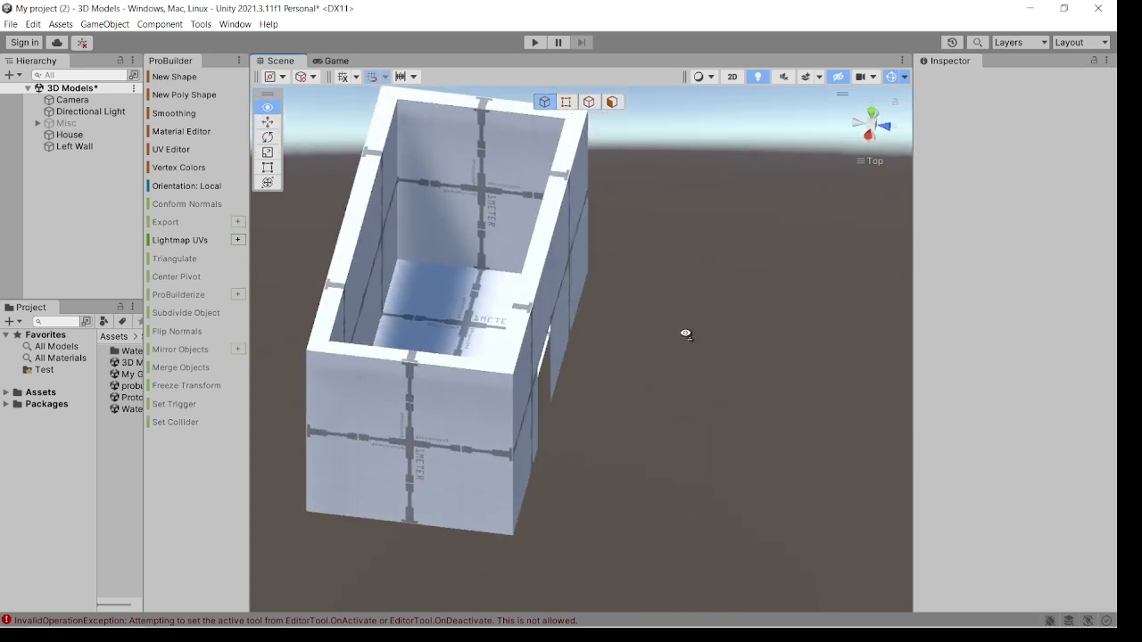
drag(685, 335, 539, 424)
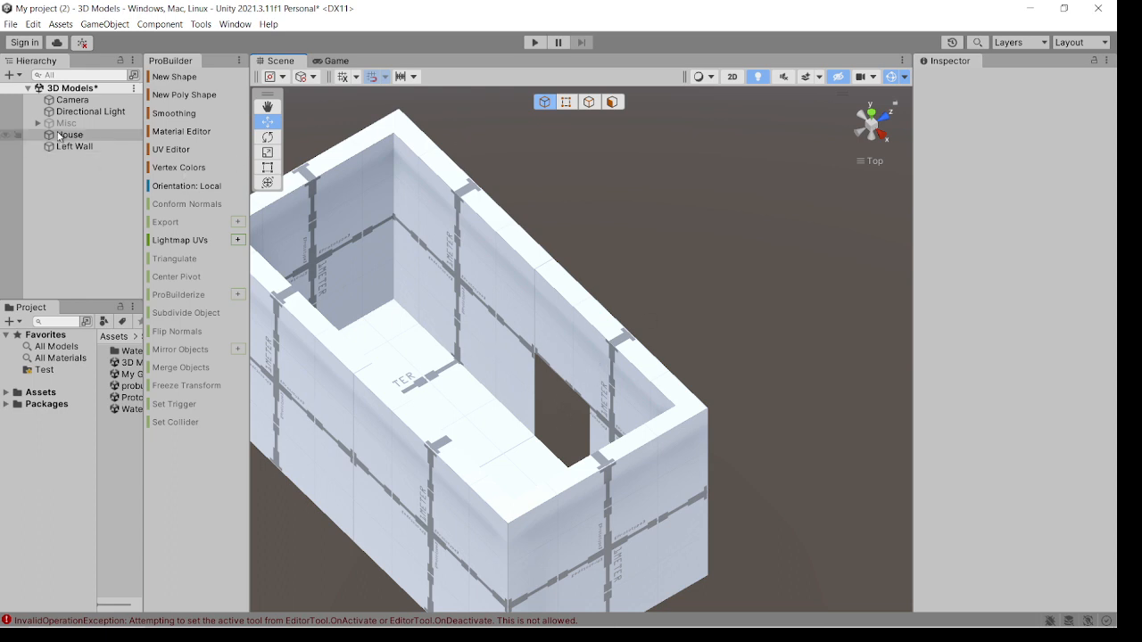
click(70, 134)
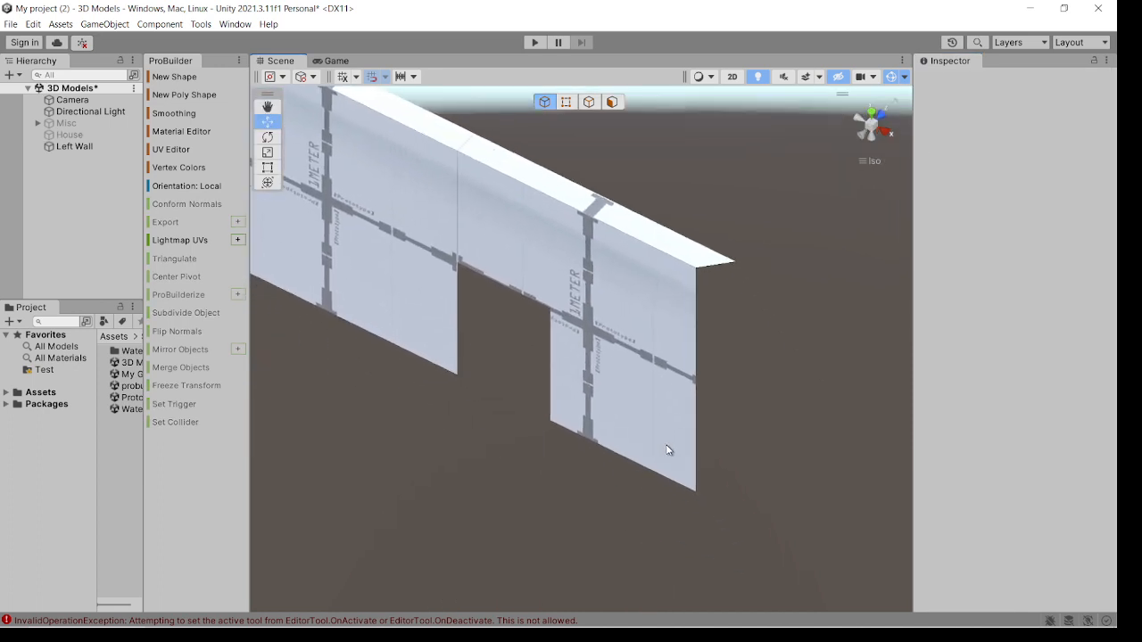
drag(668, 450, 592, 193)
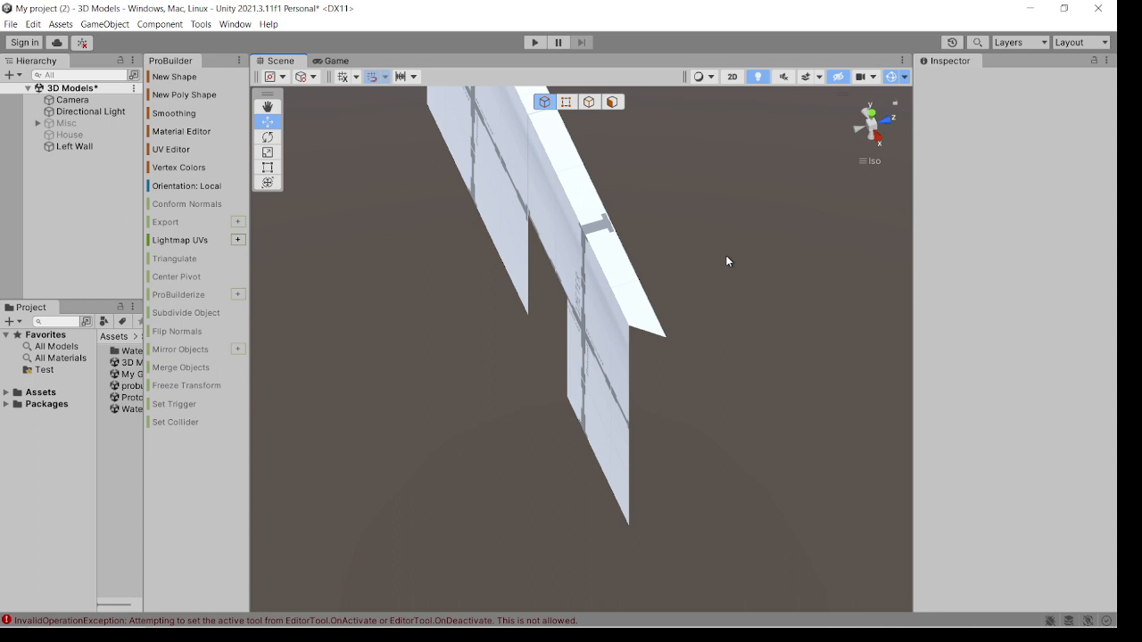
mouse_move(731, 273)
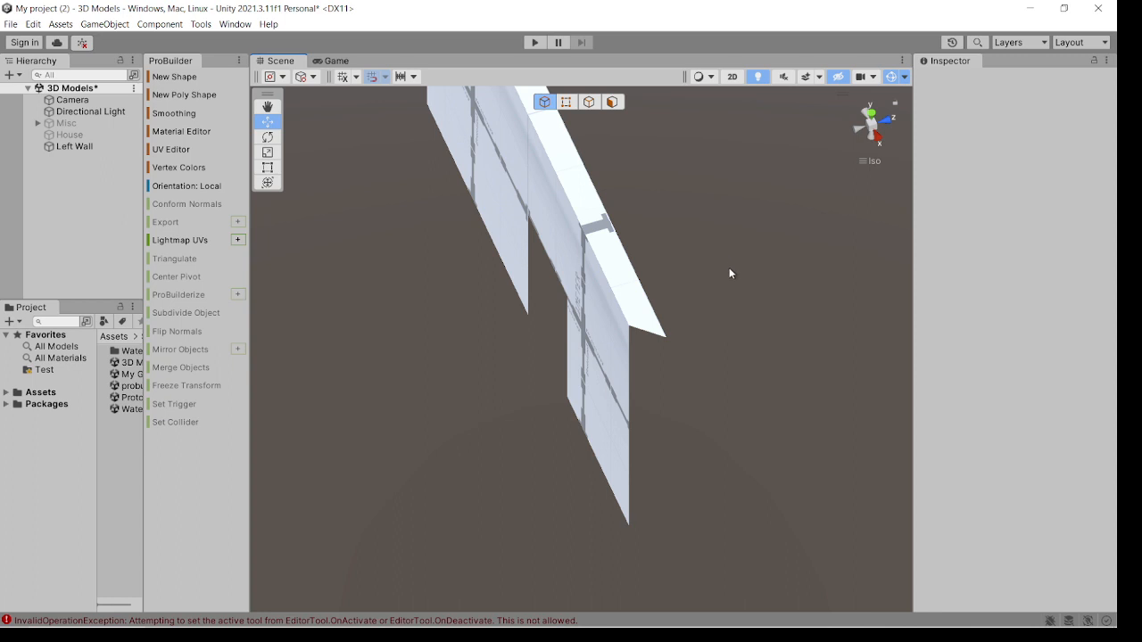
mouse_move(736, 286)
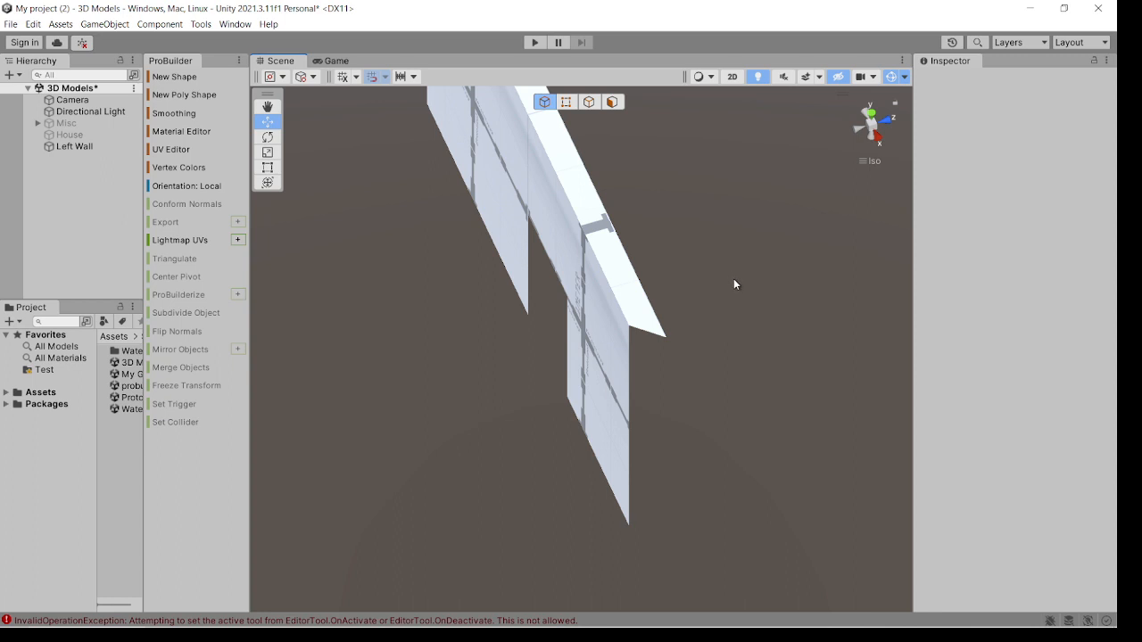